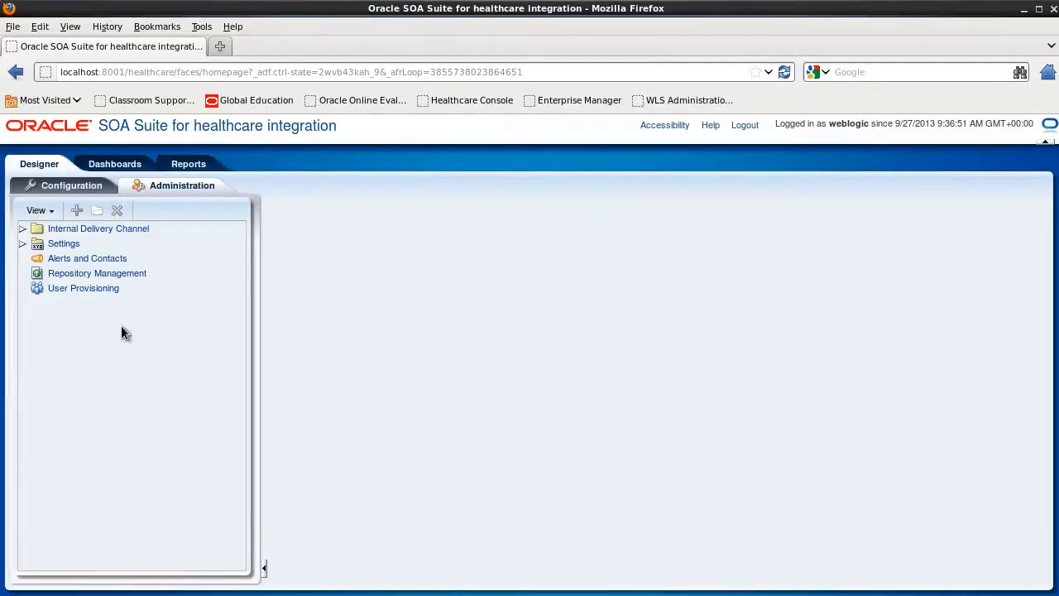
Set the Runtime Settings callout directory to /home/oracle/test
left_click(23, 244)
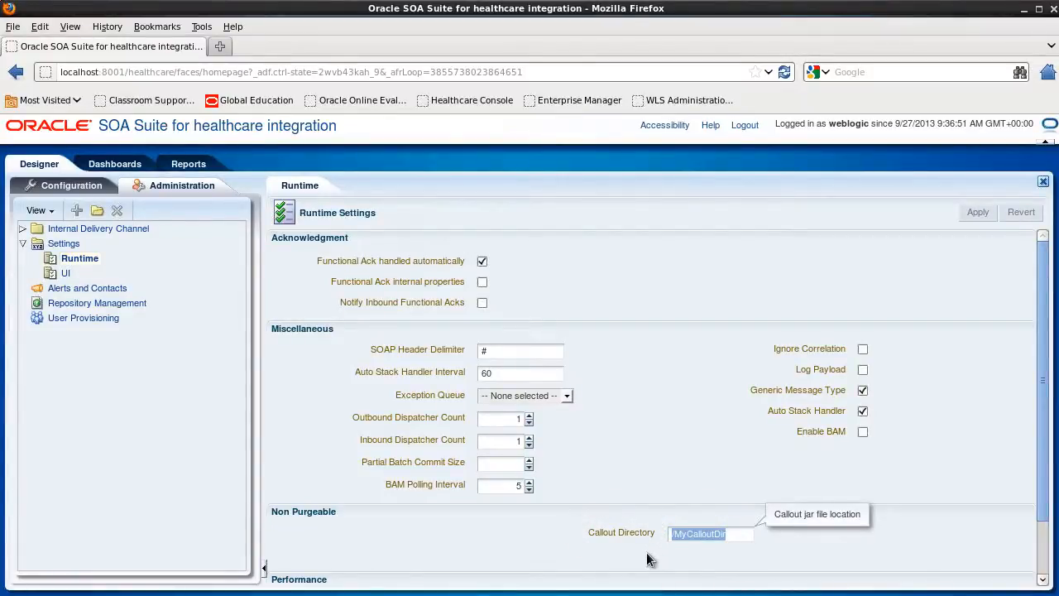
type("/home/oracle/test")
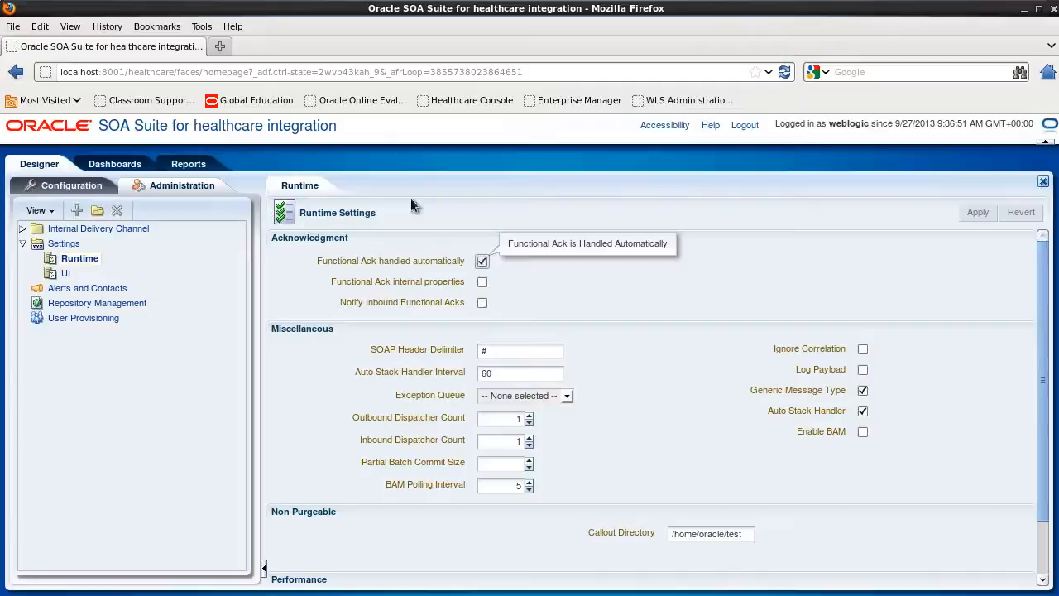
Create callout MyTransportCallout using MyTransportCallout.jar and its MyTransportCallout implementation class
left_click(71, 184)
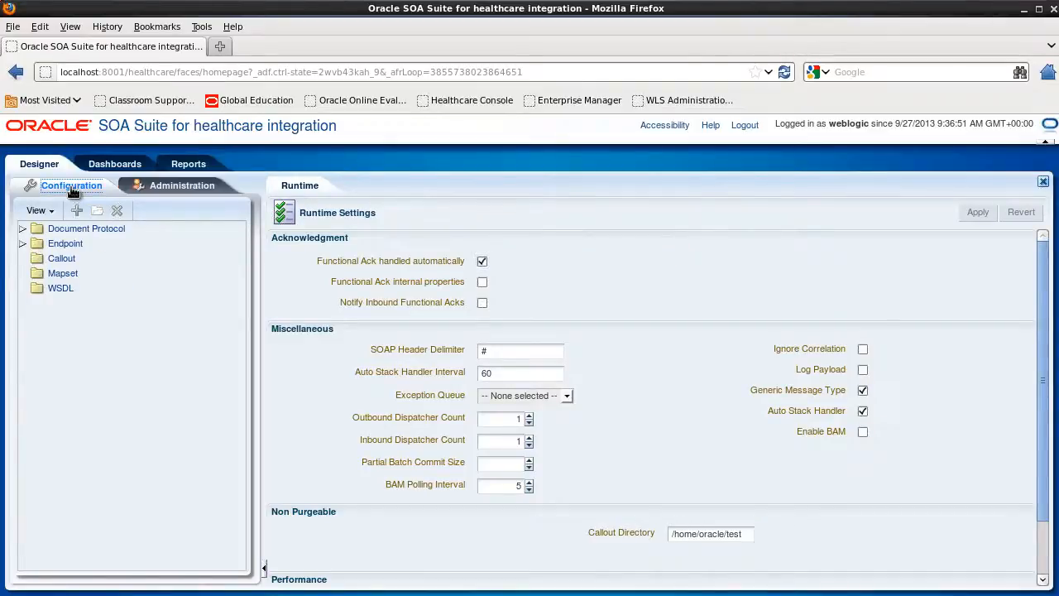
mouse_move(60, 263)
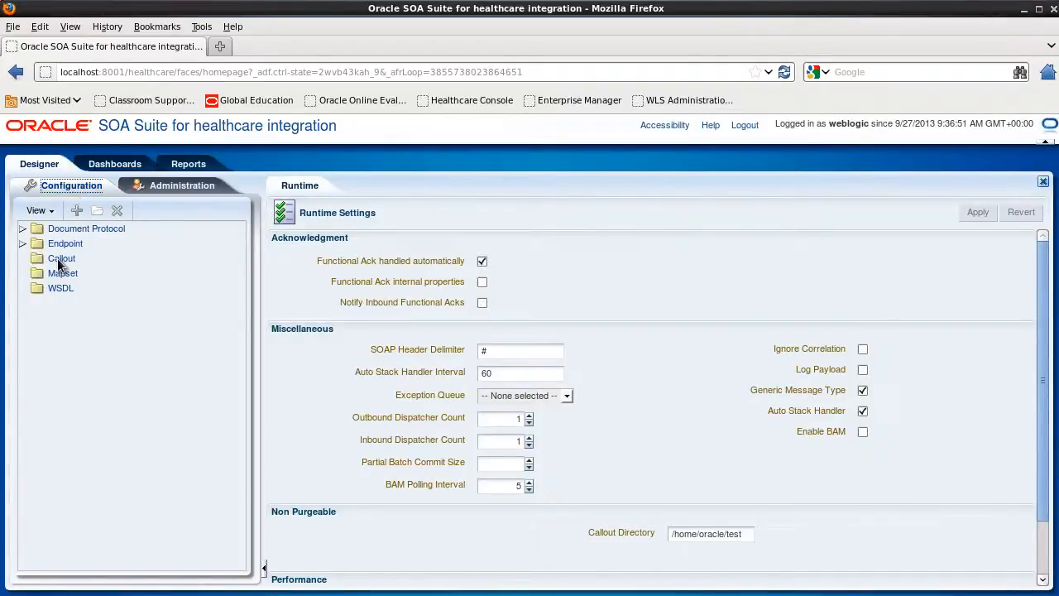
left_click(76, 210)
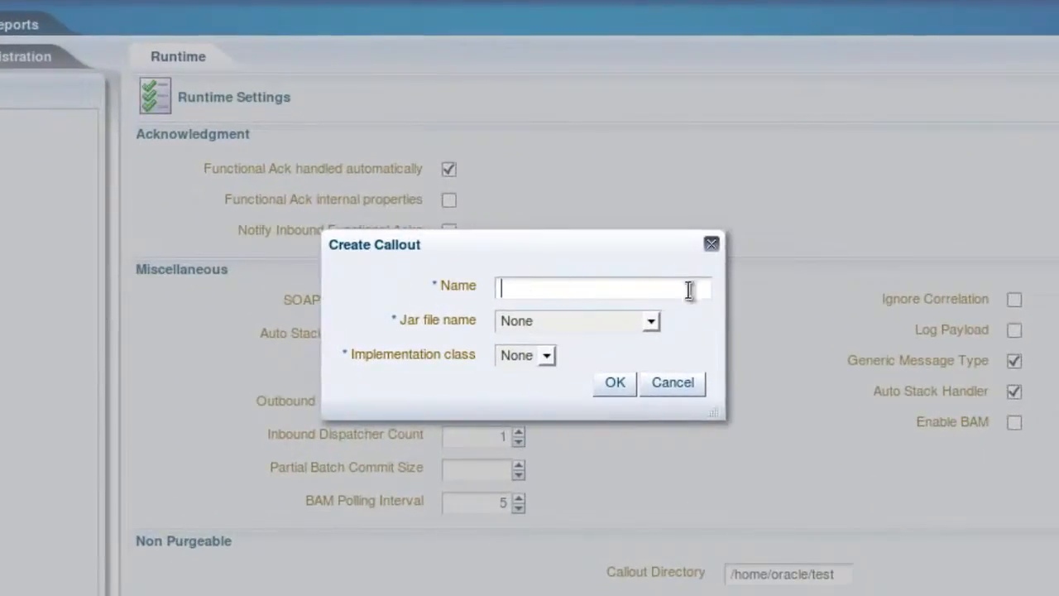
type("M")
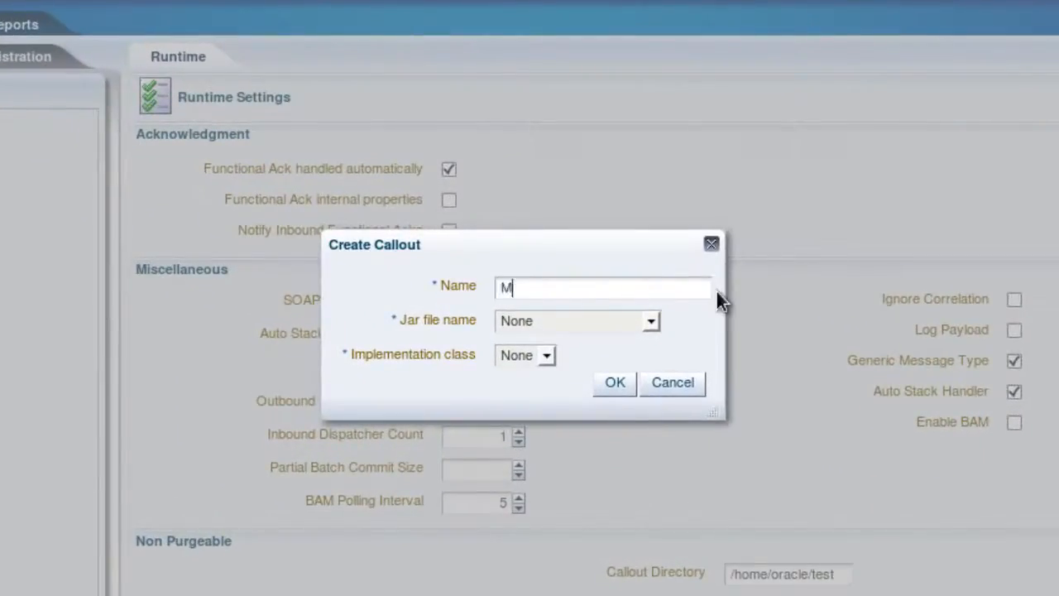
type("yTransportCallout")
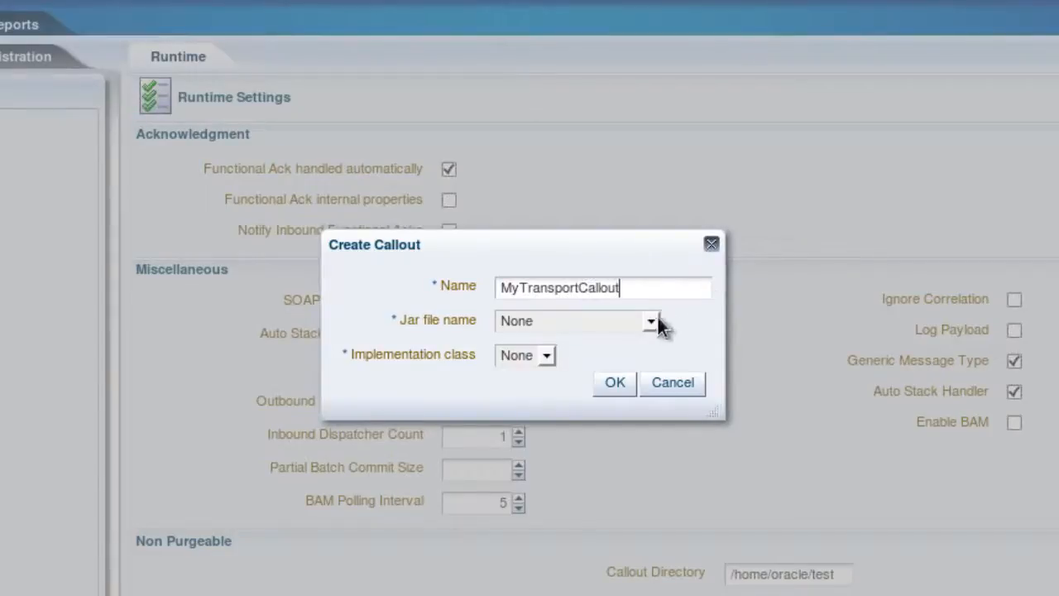
left_click(652, 321)
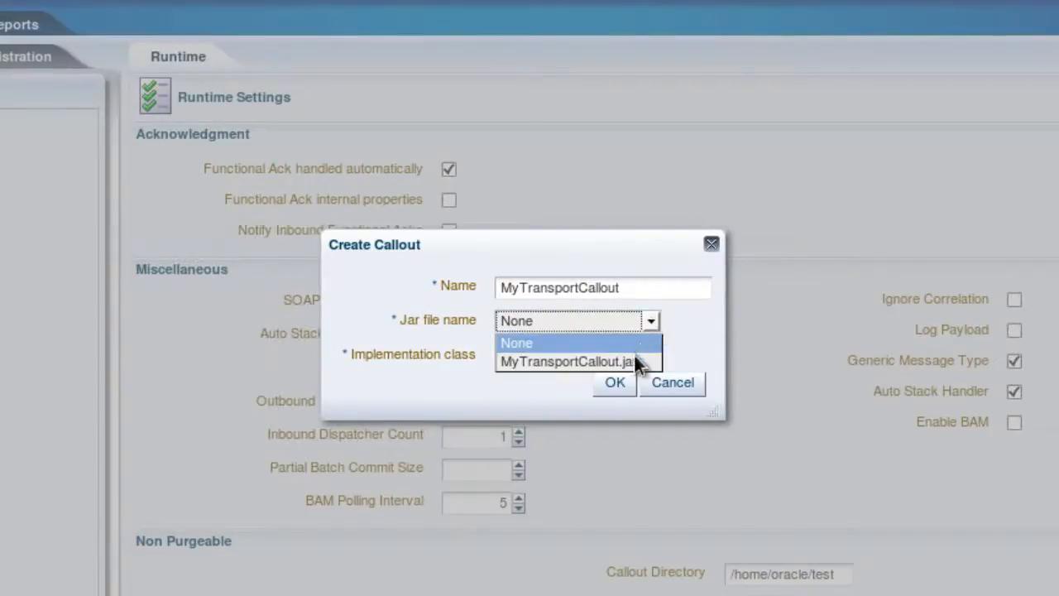
left_click(566, 361)
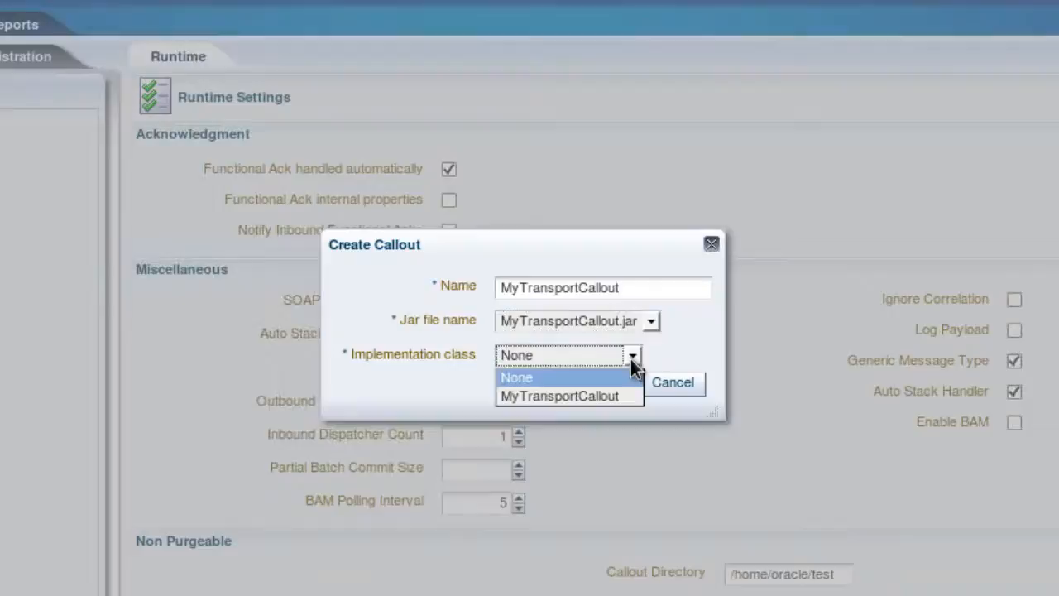
left_click(516, 378)
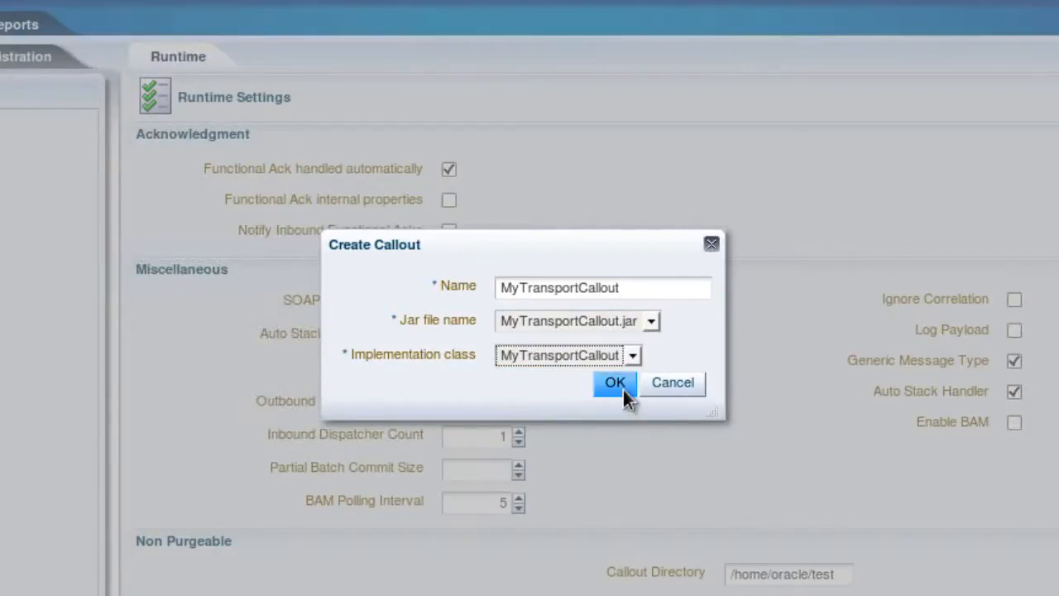
left_click(614, 382)
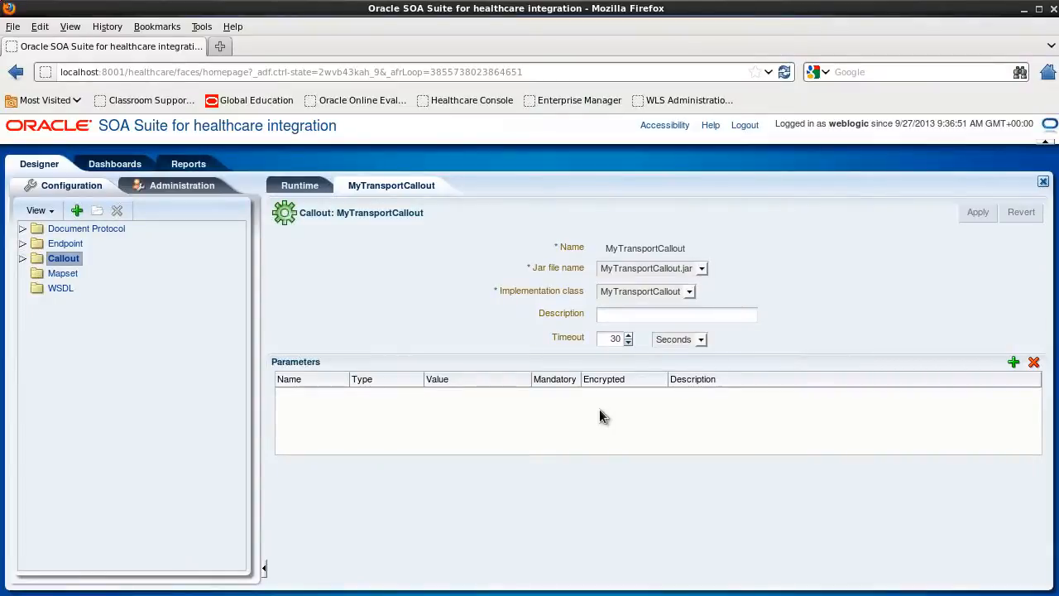
mouse_move(88, 243)
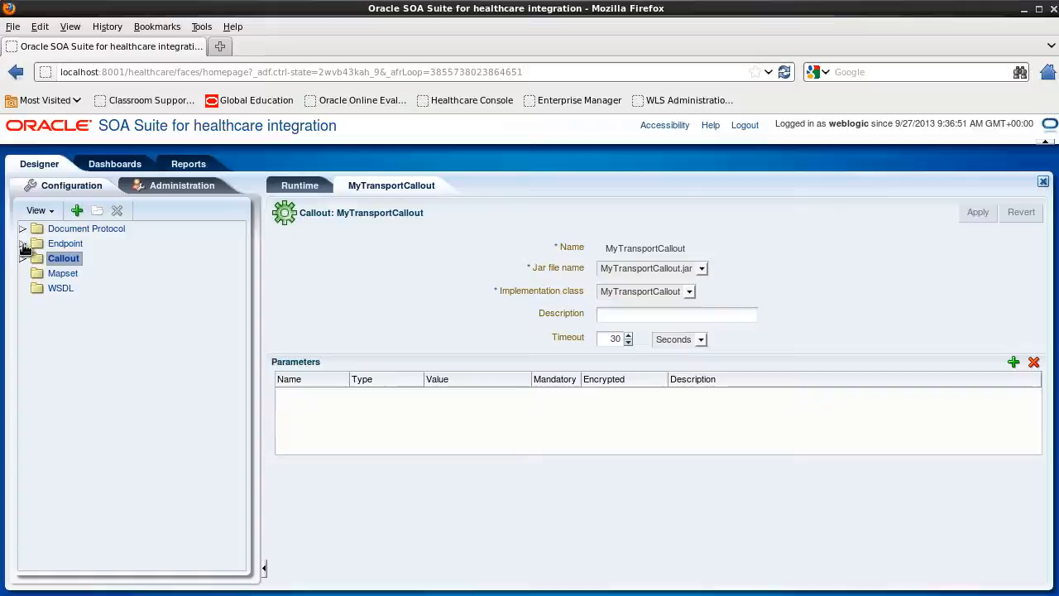
Choose MyTransportCallout in the Out_Patient_Admission endpoint's Transport Callout dropdown
left_click(24, 243)
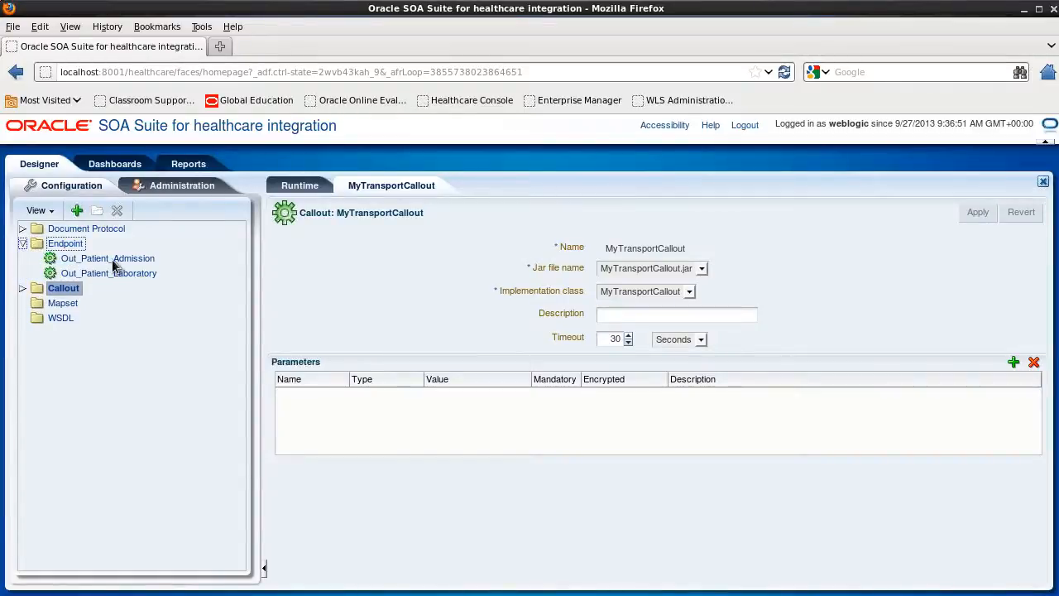
left_click(107, 258)
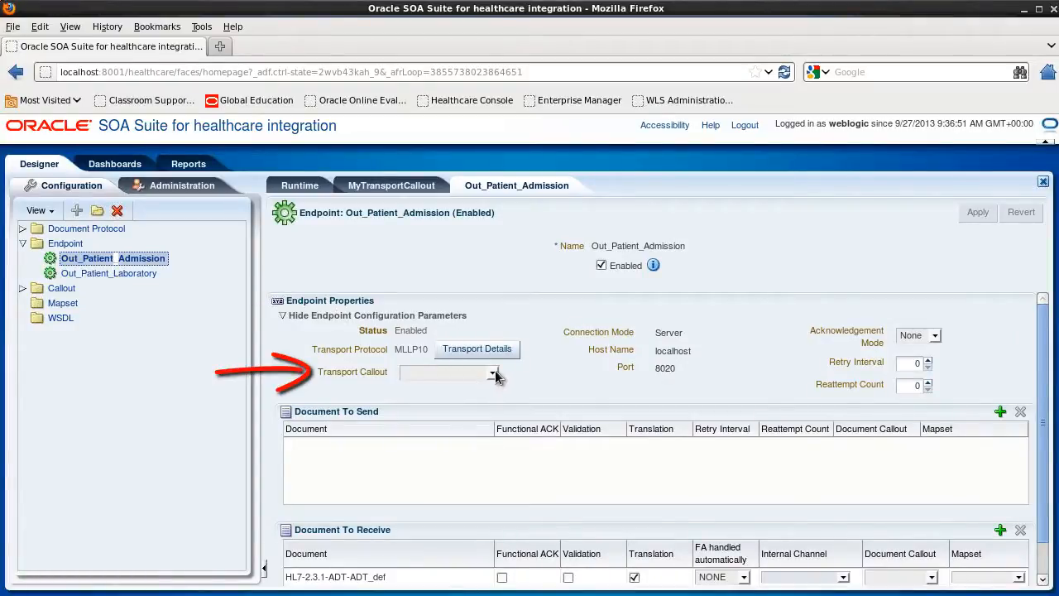
left_click(492, 372)
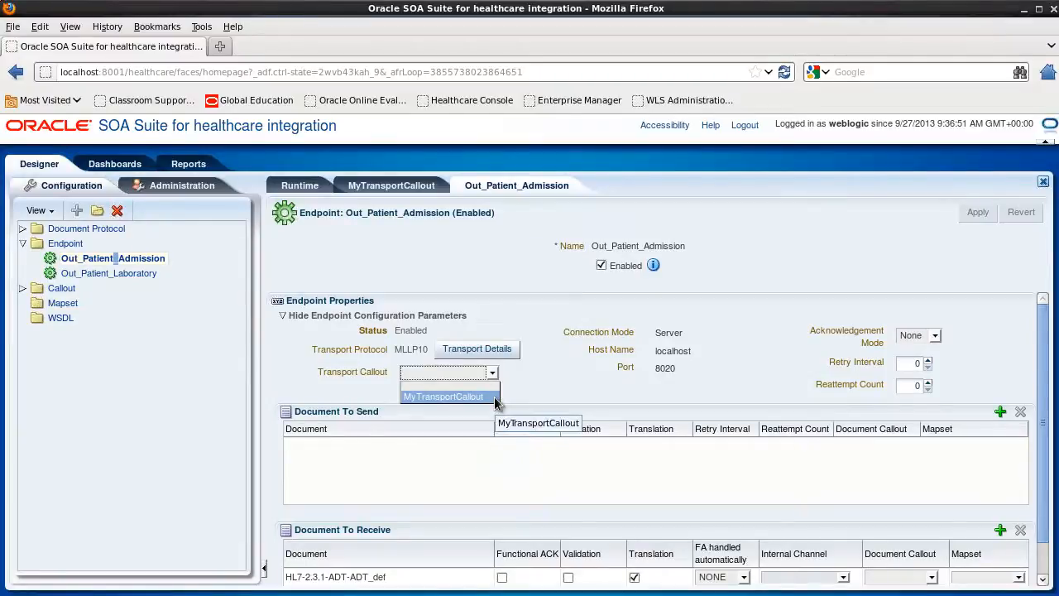
left_click(443, 396)
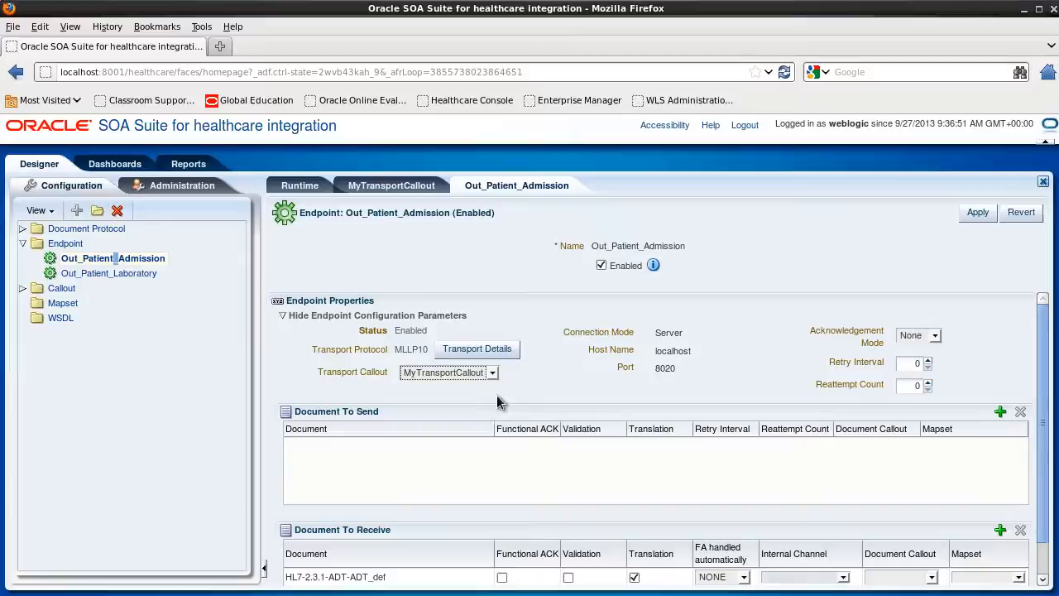
mouse_move(602, 265)
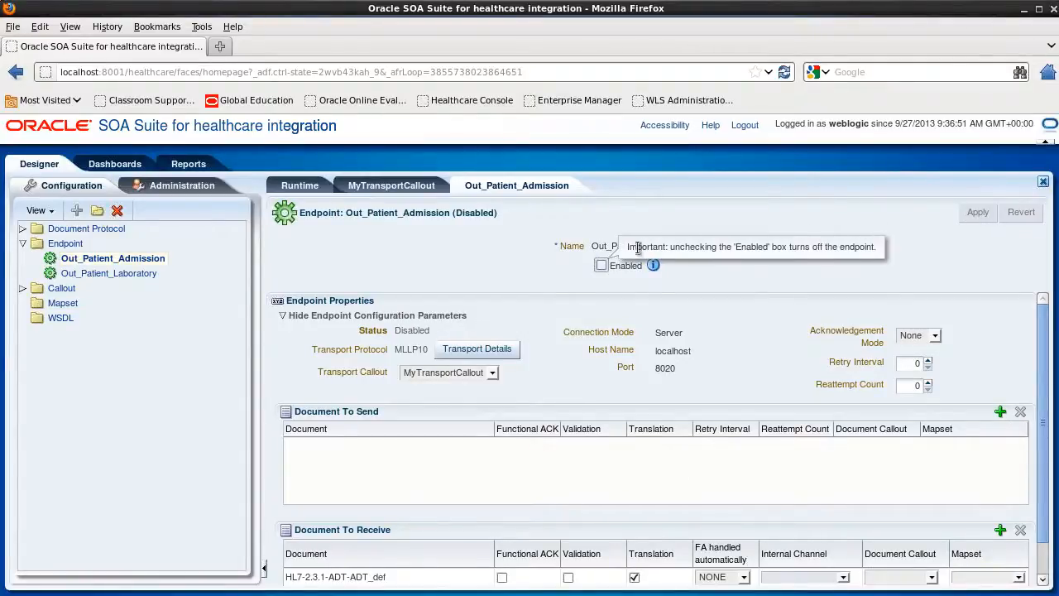
Re-enable the Out_Patient_Admission endpoint and apply its transport callout change
left_click(602, 265)
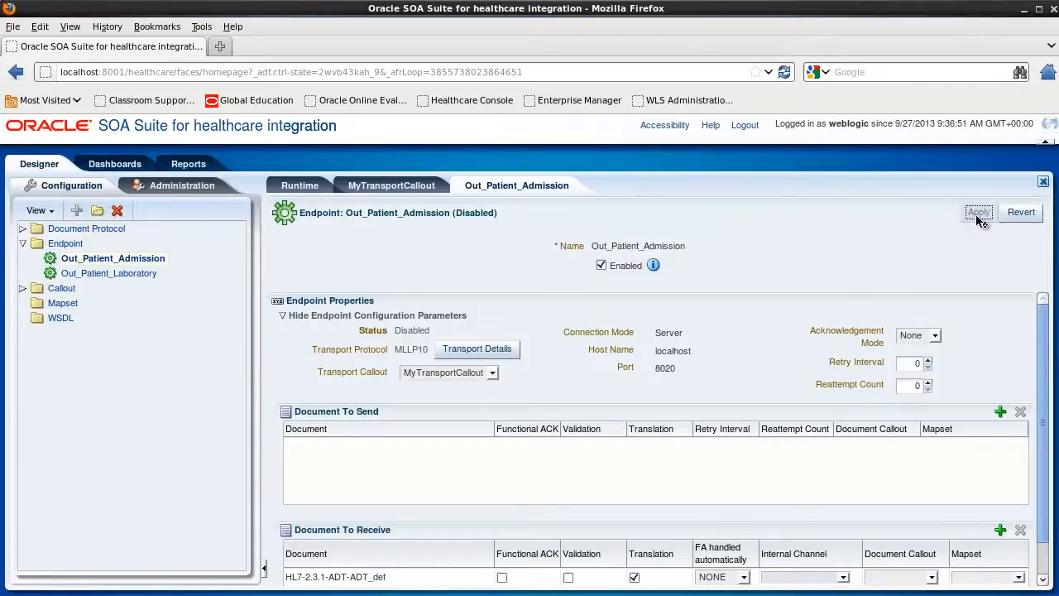
left_click(979, 213)
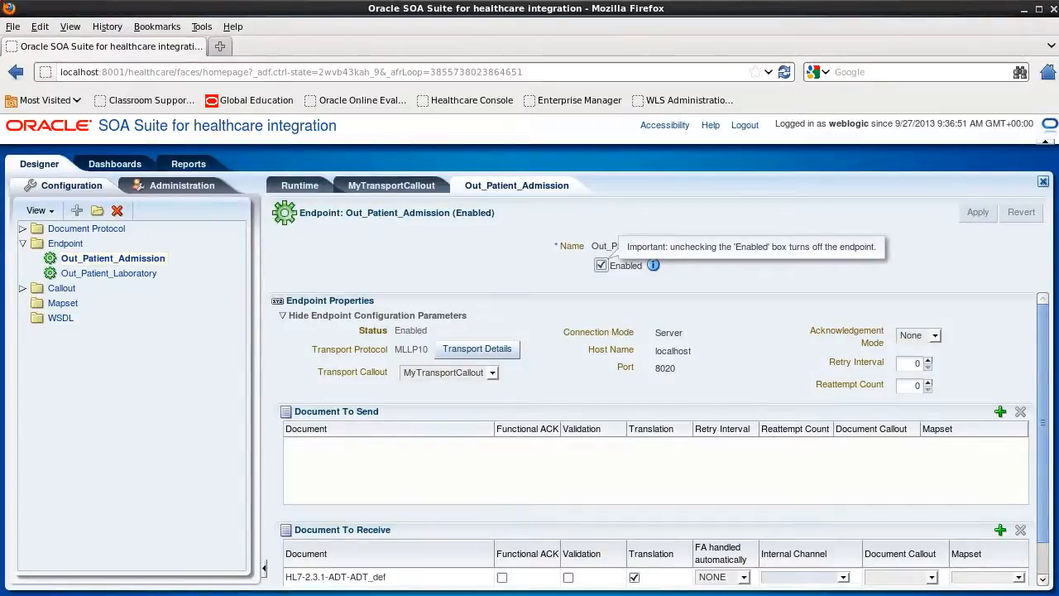
mouse_move(189, 163)
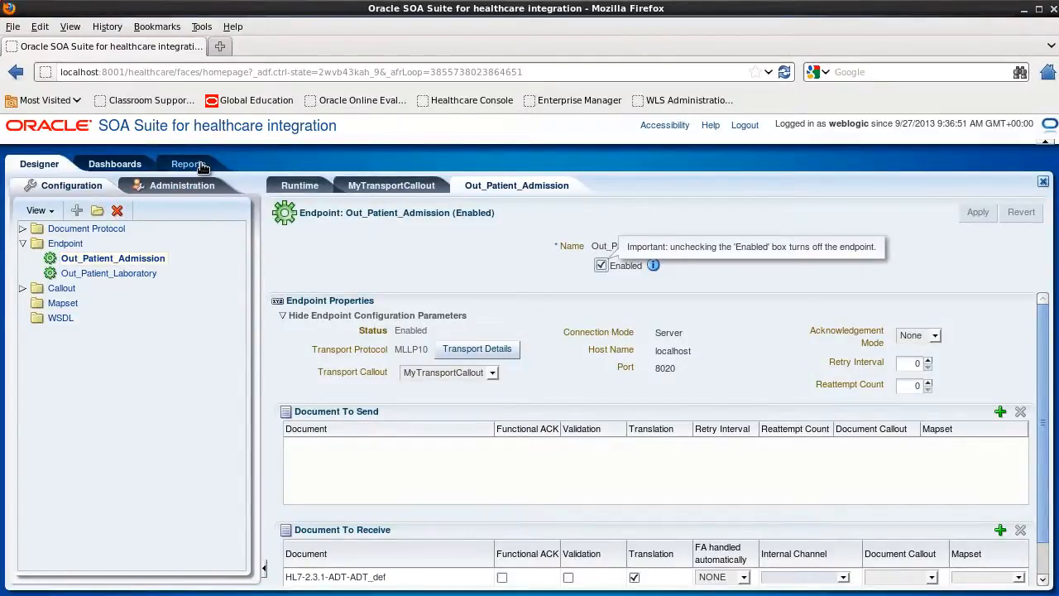
Open the business message report's wire message, scrolling to the CUSTOM_HEADER binding MY_CUSTOM_HEADER
left_click(189, 163)
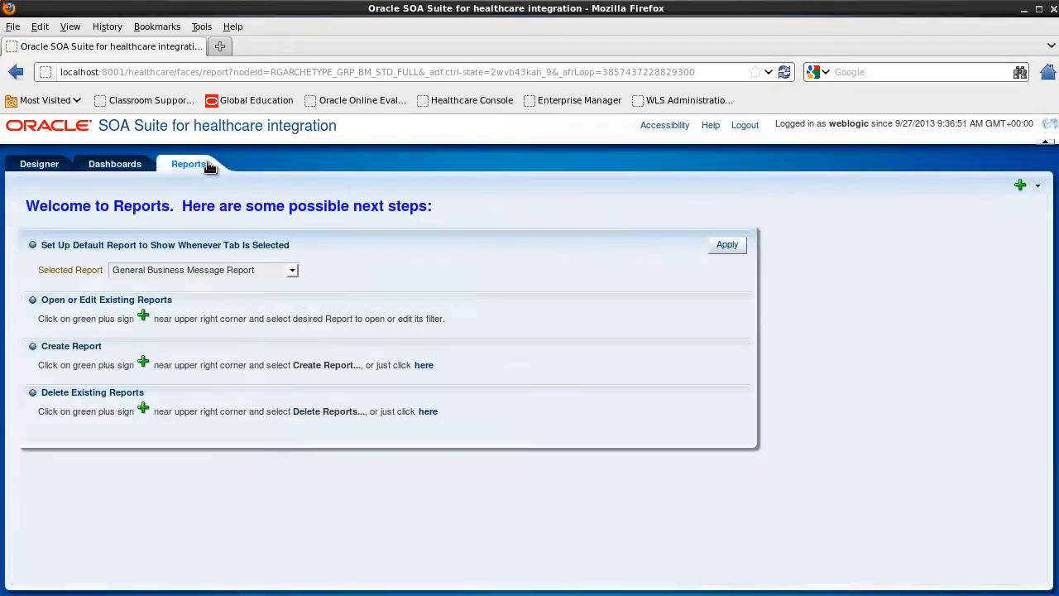
left_click(727, 244)
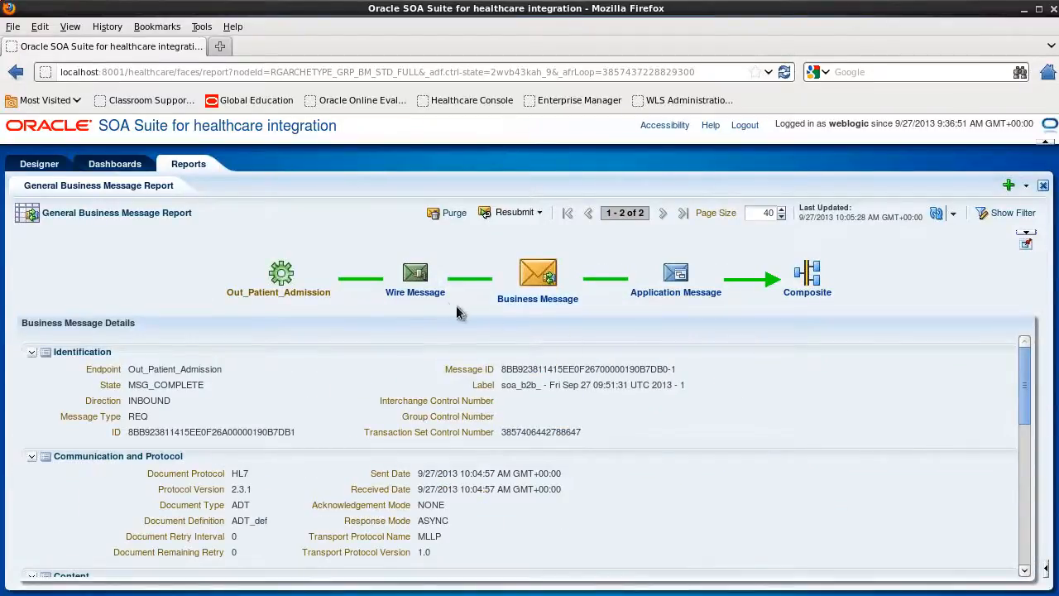
left_click(415, 273)
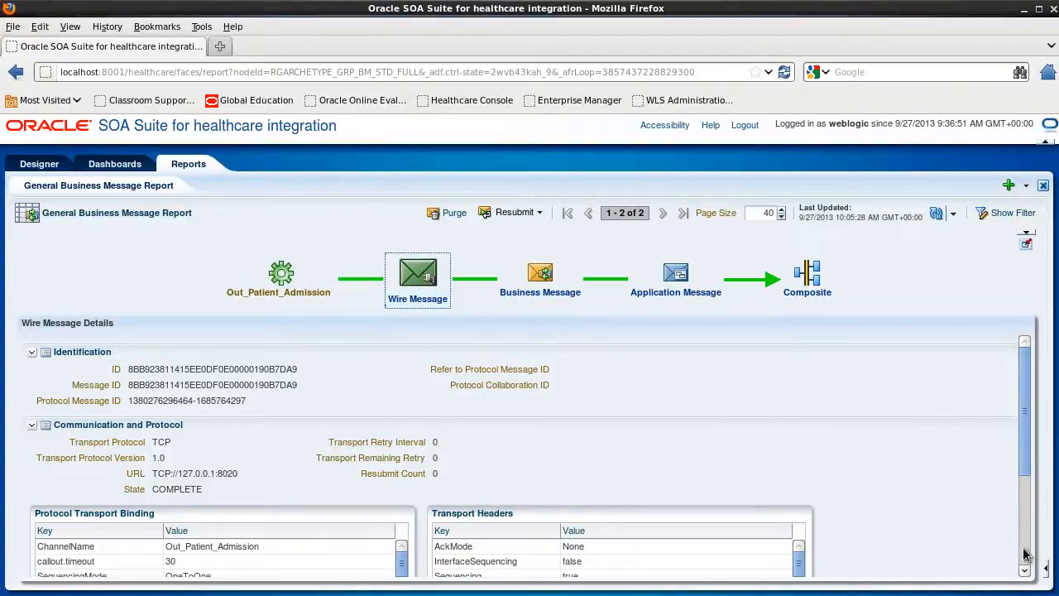
scroll("down", 3)
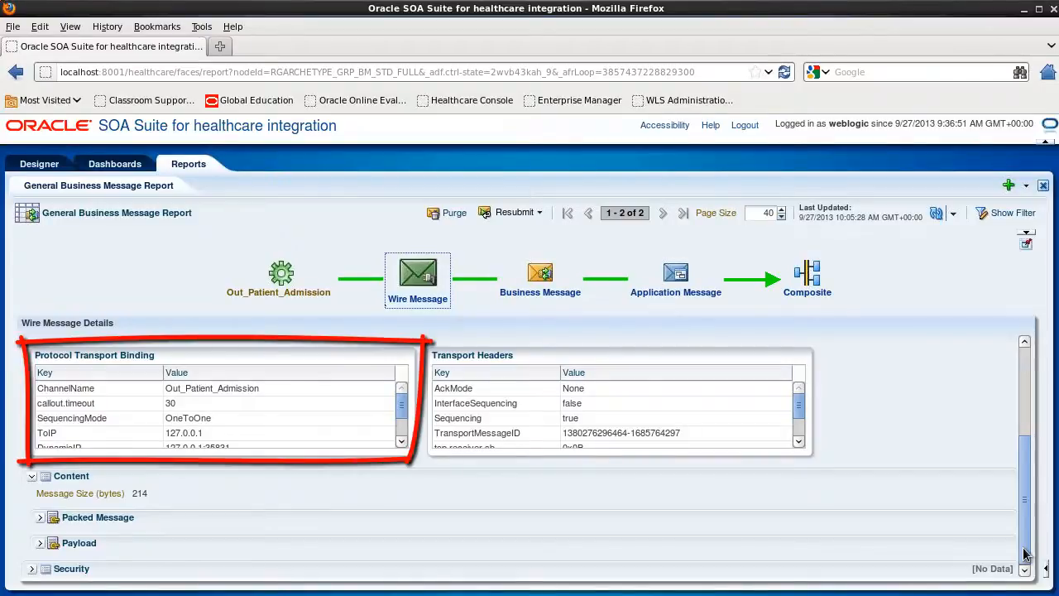
mouse_move(476, 447)
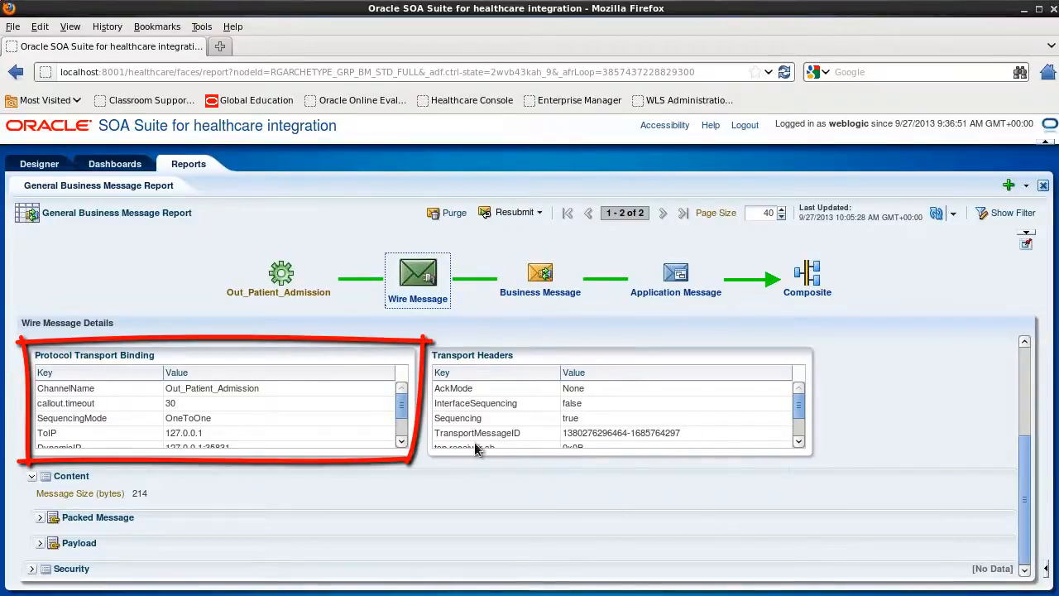
scroll("down", 3)
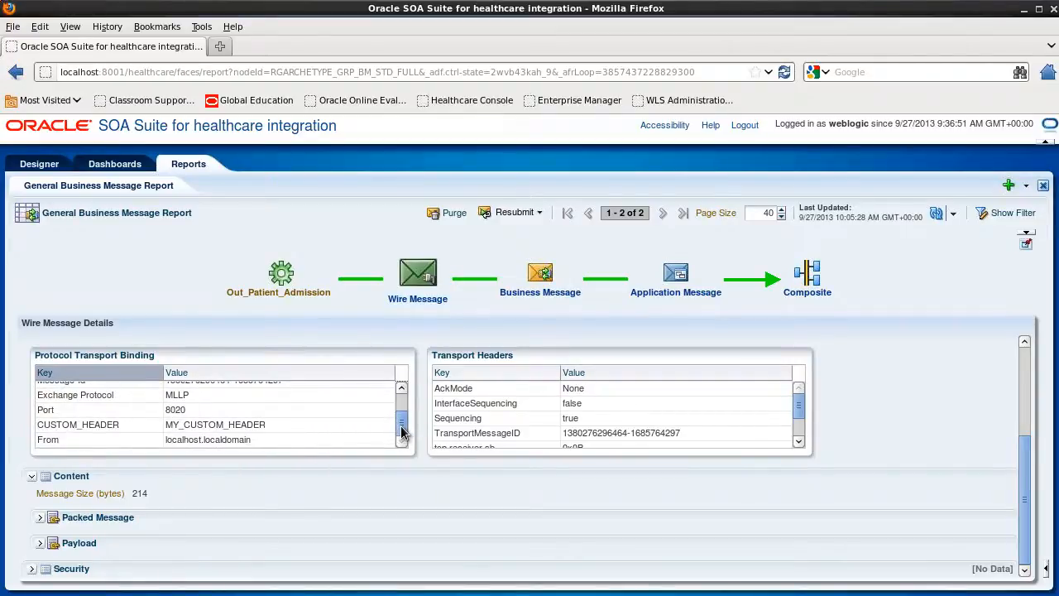
mouse_move(335, 431)
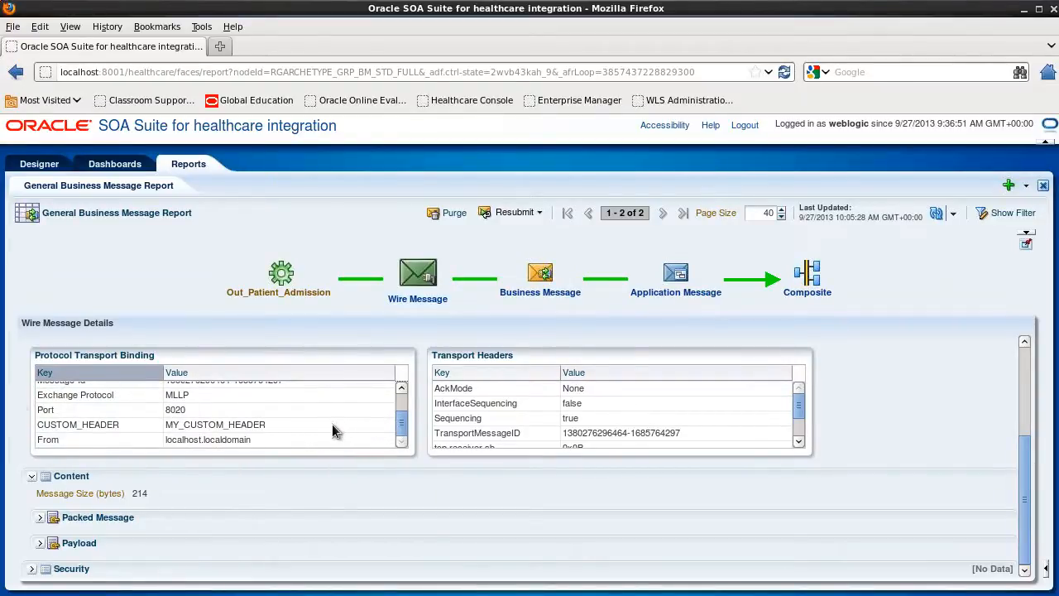